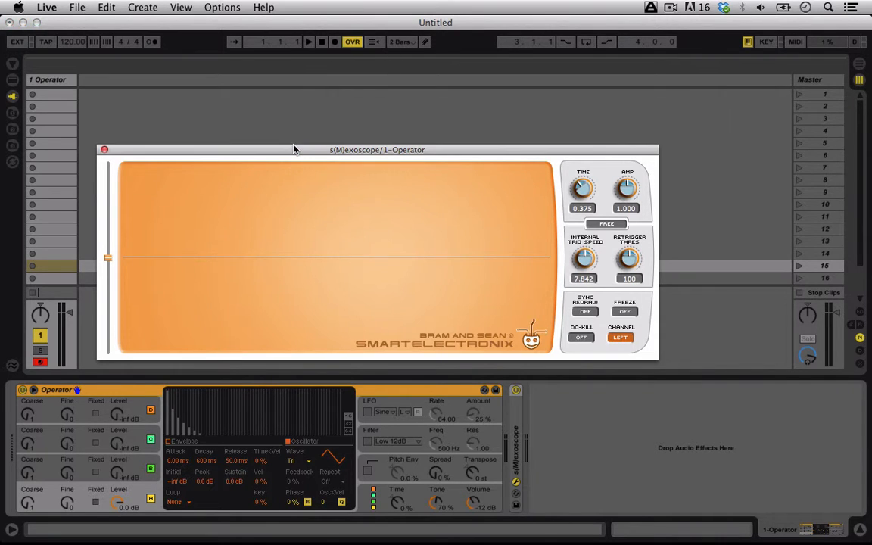
{"action": "mouse_move", "coordinate": [248, 188]}
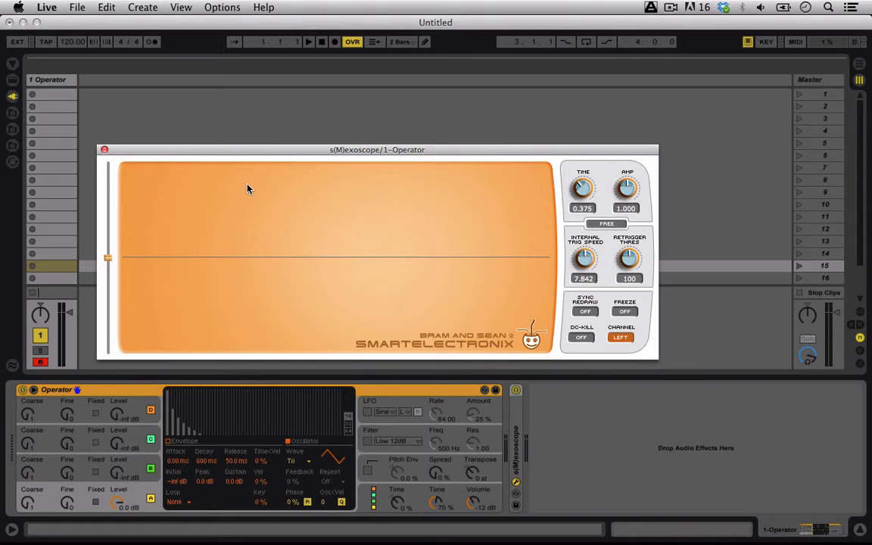
{"action": "mouse_move", "coordinate": [234, 222]}
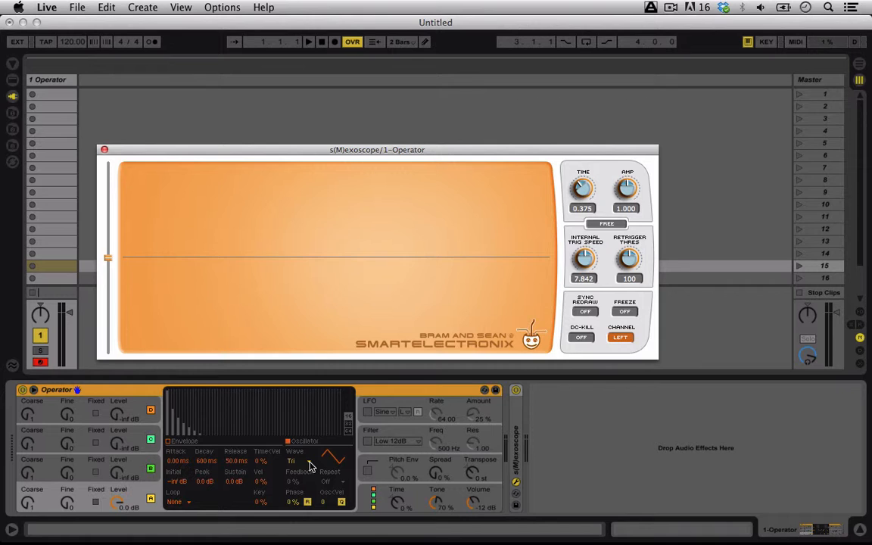
Try another oscillator waveform in Operator, then return it to Triangle
{"action": "left_click", "coordinate": [295, 461]}
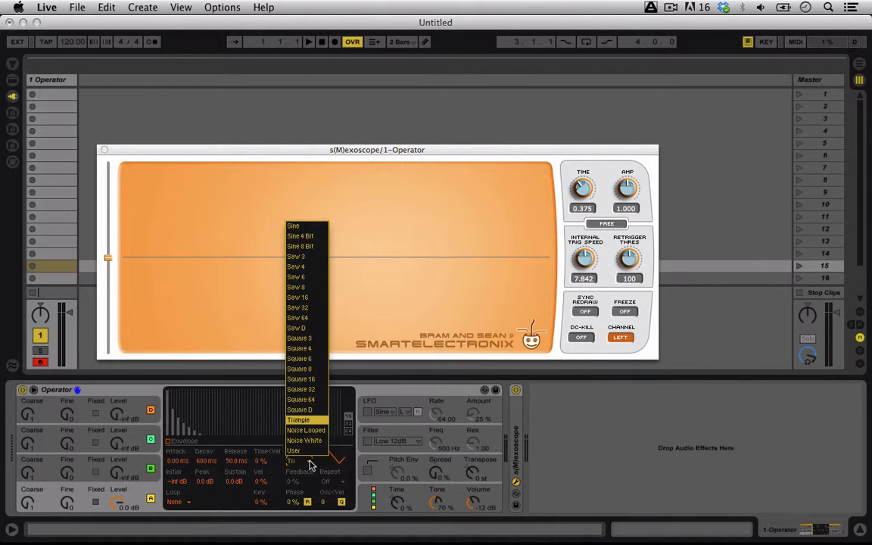
{"action": "mouse_move", "coordinate": [297, 263]}
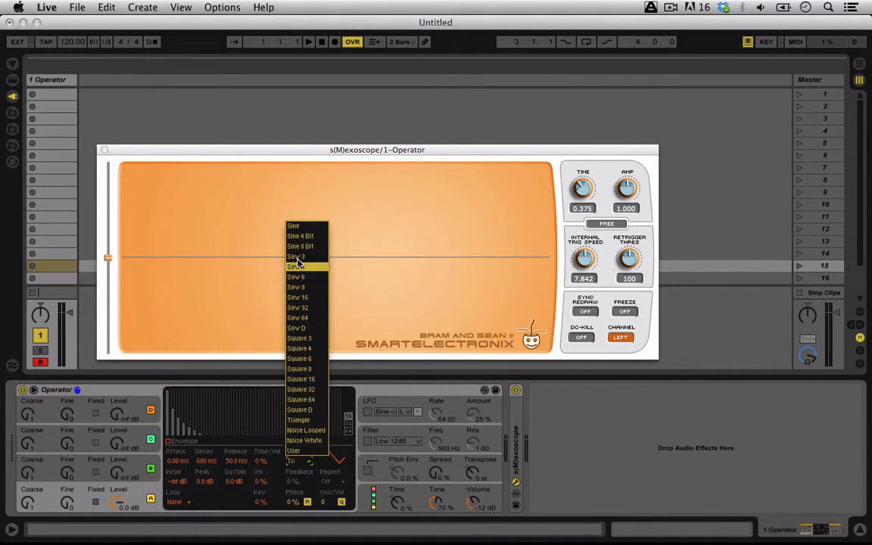
{"action": "left_click", "coordinate": [295, 256]}
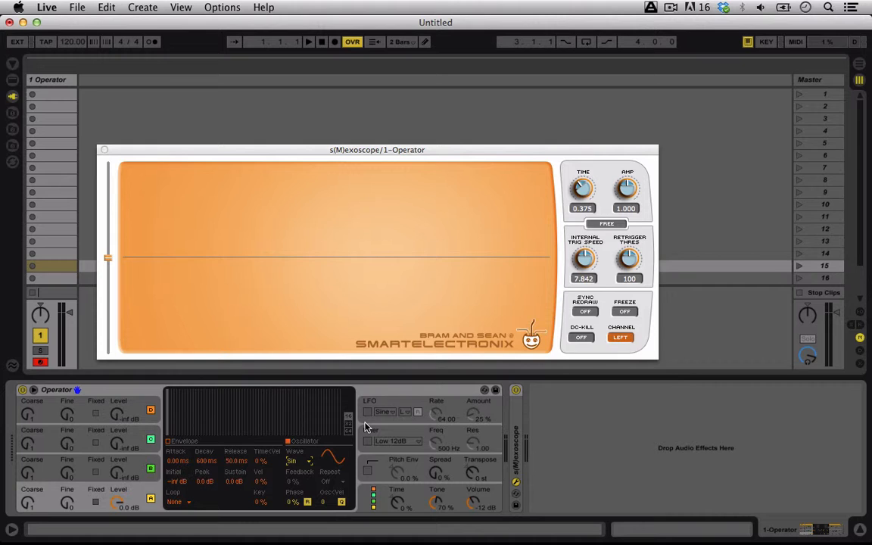
{"action": "mouse_move", "coordinate": [360, 486]}
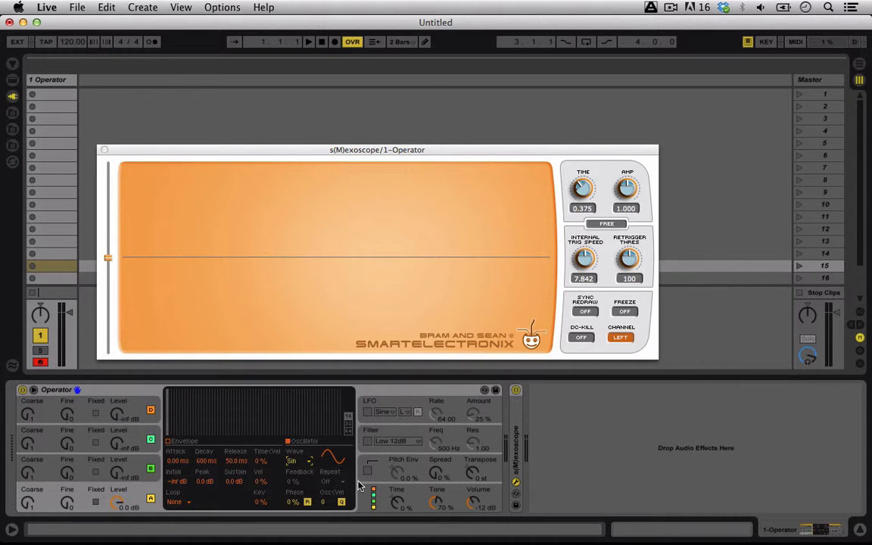
{"action": "left_click", "coordinate": [291, 461]}
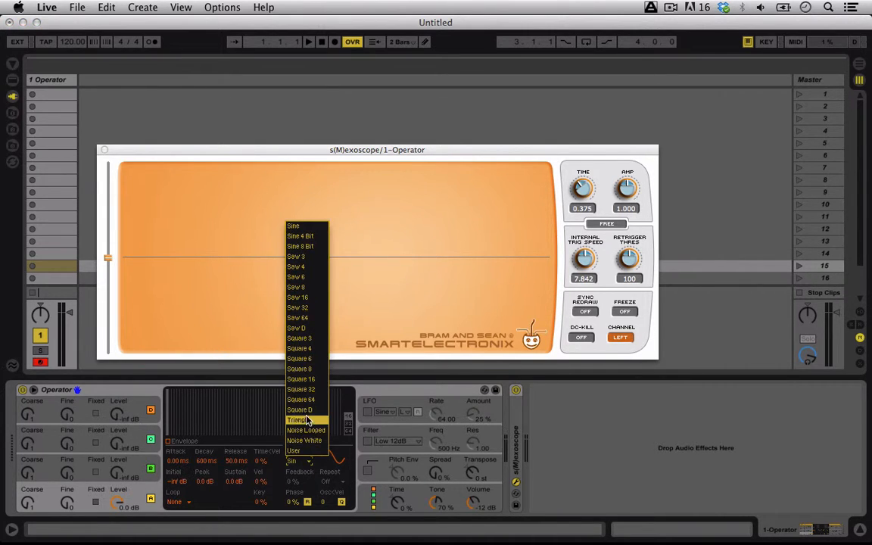
{"action": "left_click", "coordinate": [298, 420]}
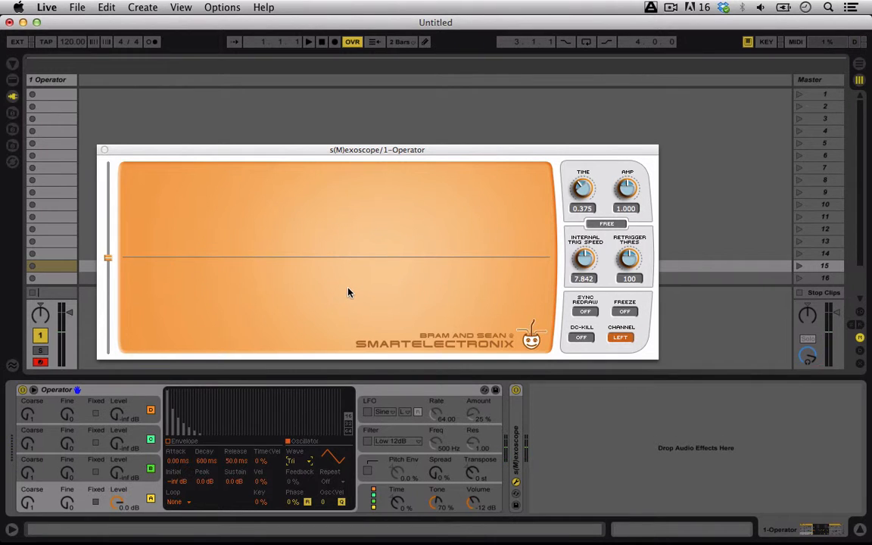
Switch Operator's wave through Saw 16 and Saw 64 to Square 64
{"action": "left_click", "coordinate": [295, 460]}
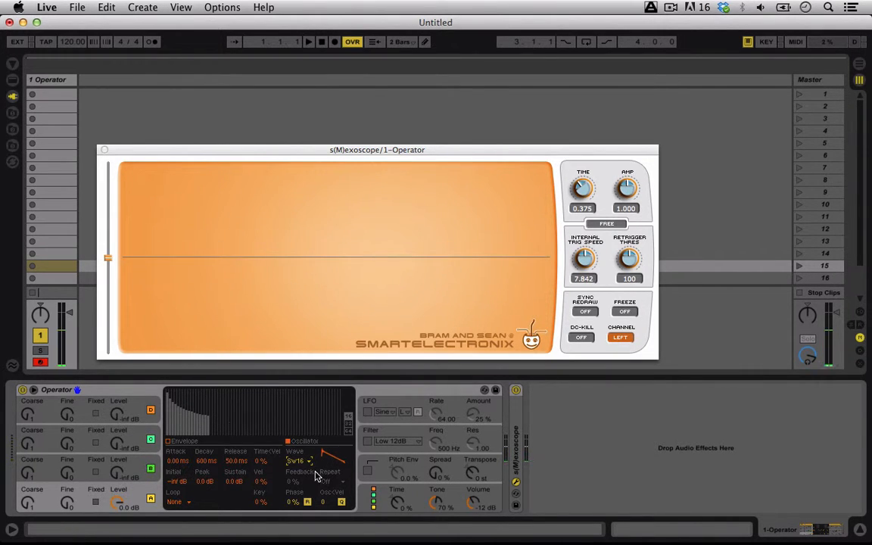
{"action": "left_click", "coordinate": [296, 460]}
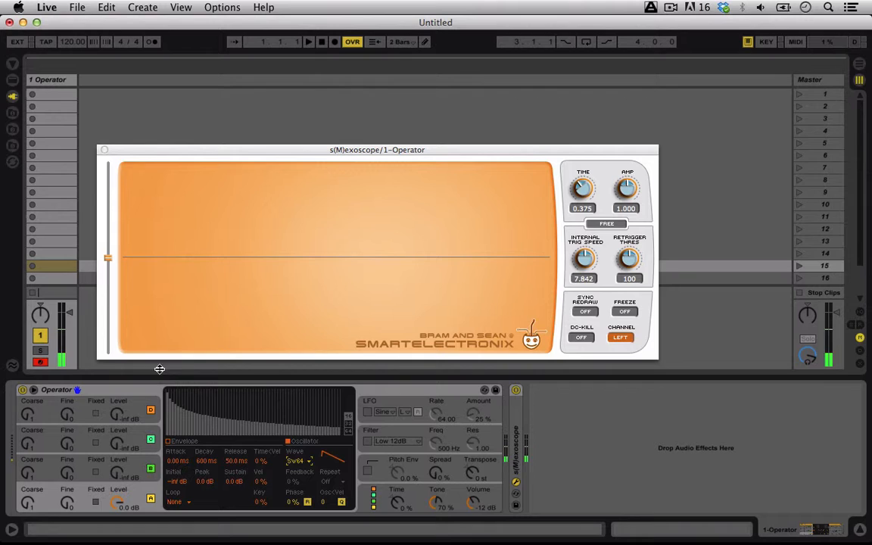
{"action": "mouse_move", "coordinate": [346, 427]}
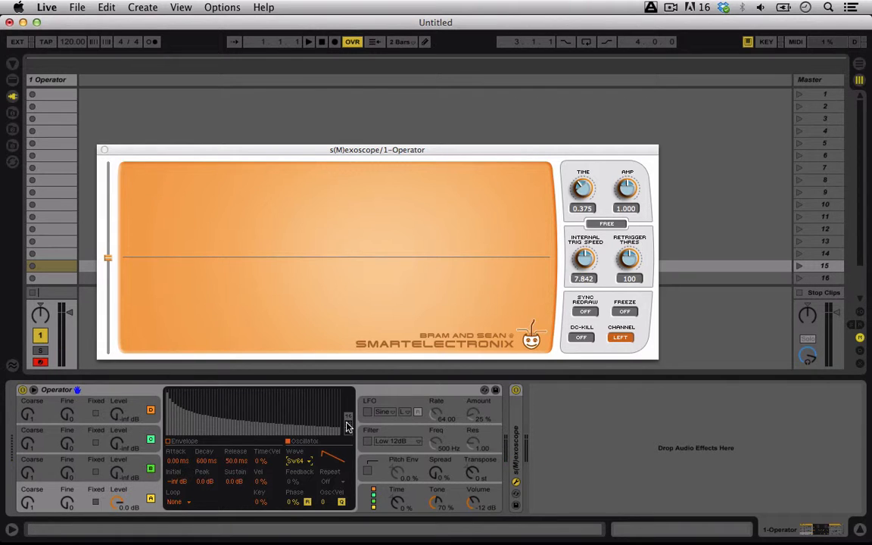
{"action": "mouse_move", "coordinate": [319, 457]}
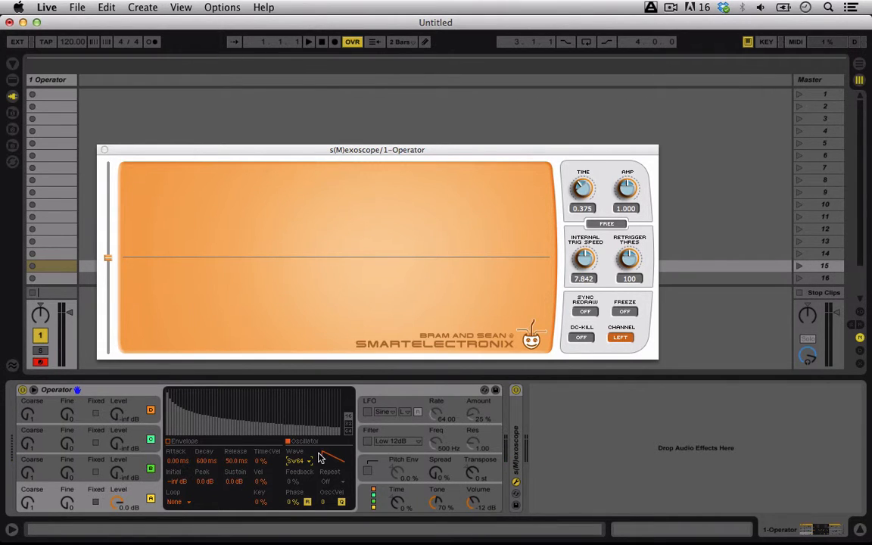
{"action": "left_click", "coordinate": [297, 461]}
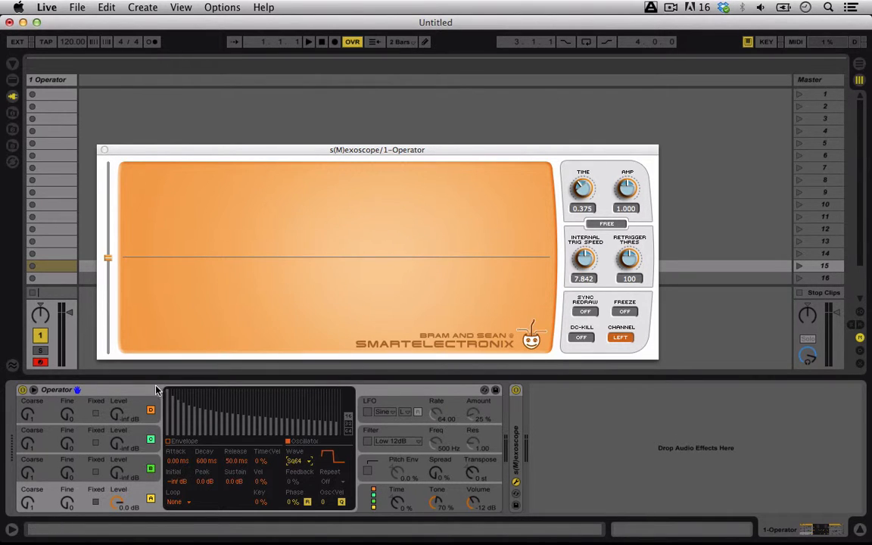
{"action": "mouse_move", "coordinate": [347, 422]}
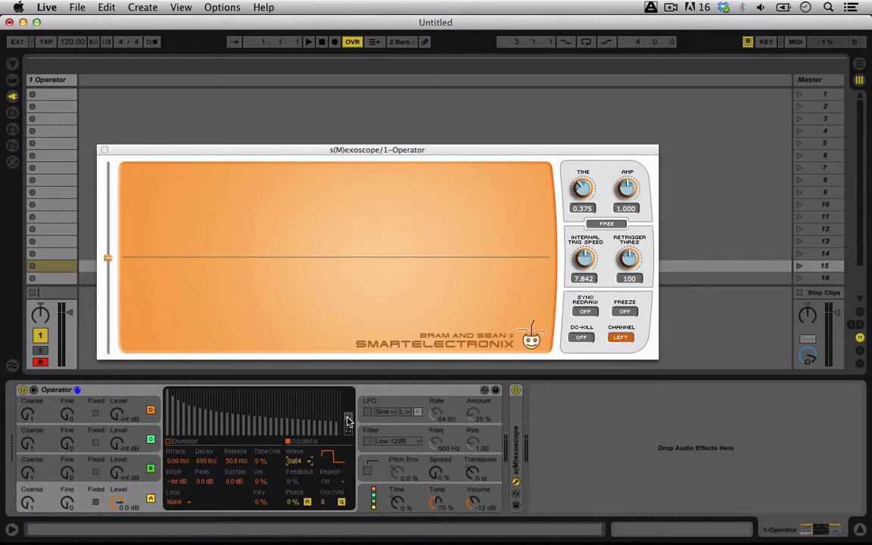
{"action": "mouse_move", "coordinate": [210, 392]}
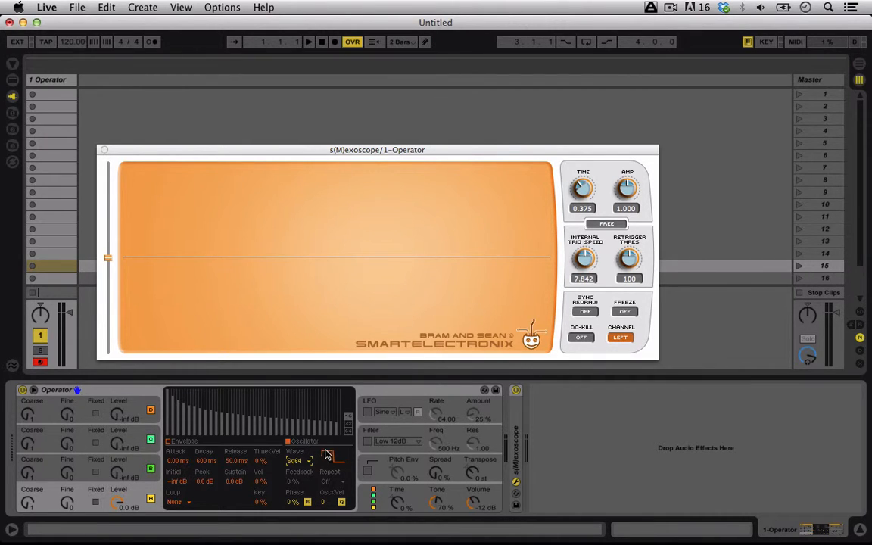
Set Operator's Wave dropdown to User, leaving only the fundamental harmonic
{"action": "left_click", "coordinate": [295, 461]}
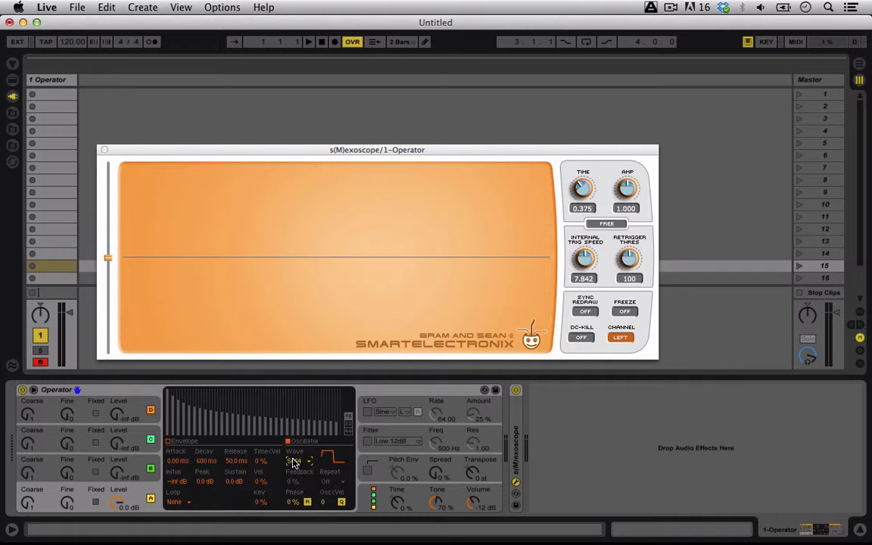
{"action": "left_click", "coordinate": [296, 462]}
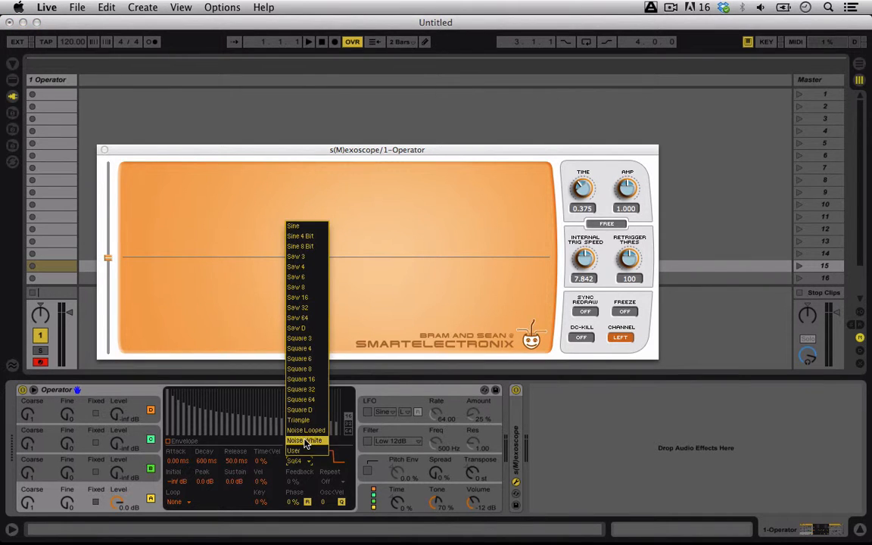
{"action": "left_click", "coordinate": [293, 451]}
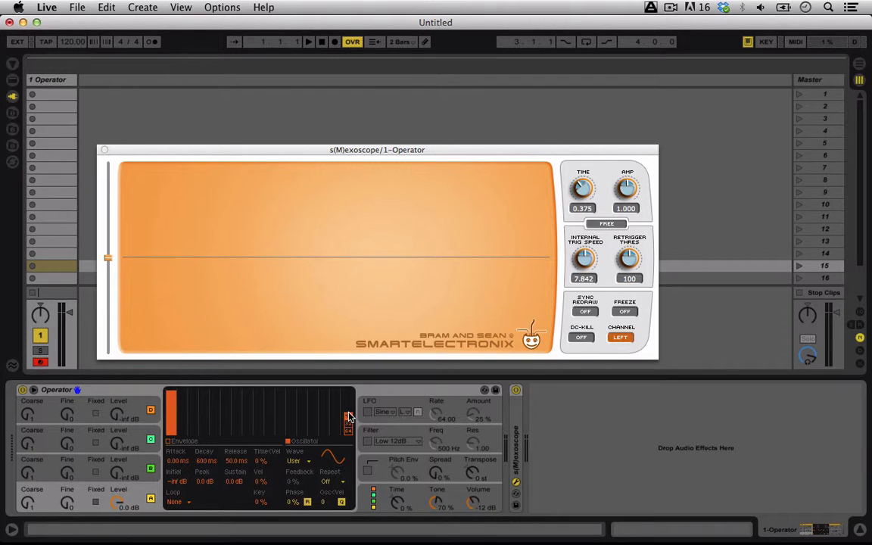
{"action": "mouse_move", "coordinate": [215, 458]}
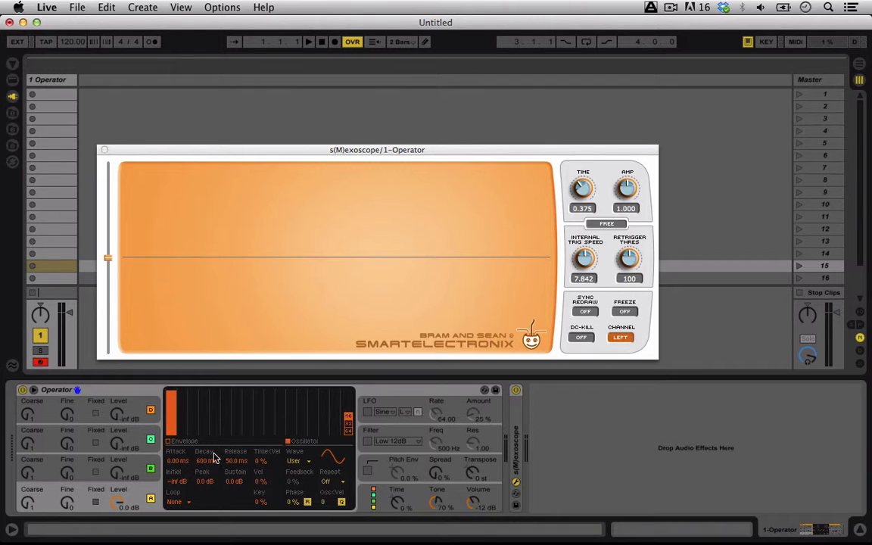
{"action": "mouse_move", "coordinate": [303, 270]}
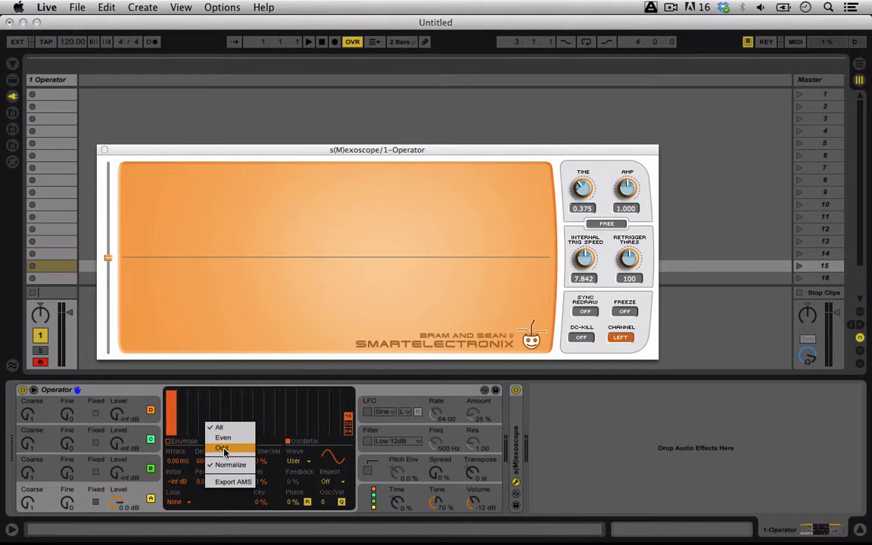
Restrict harmonic drawing in Operator's harmonics display to odd harmonics
{"action": "left_click", "coordinate": [222, 448]}
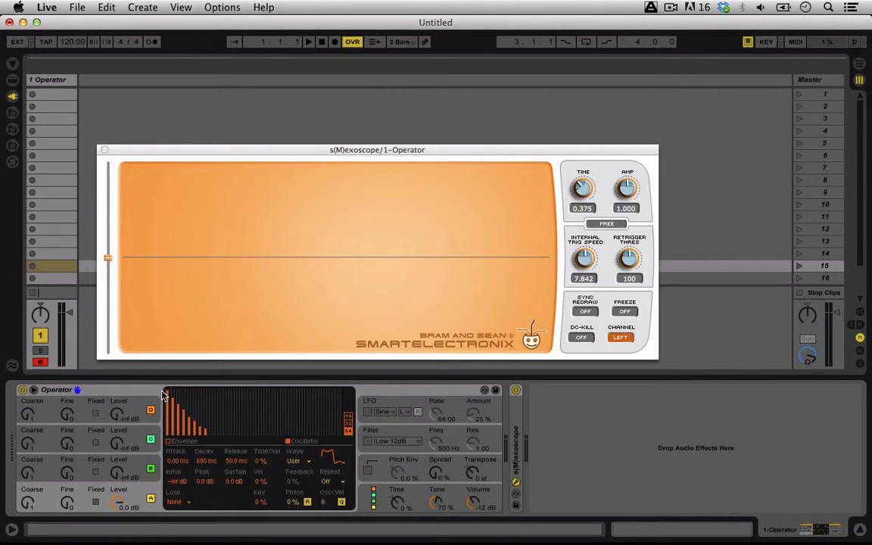
Drag across Operator's harmonics display to redraw the user waveform's bar levels
{"action": "left_click_drag", "start_coordinate": [165, 396], "coordinate": [296, 415]}
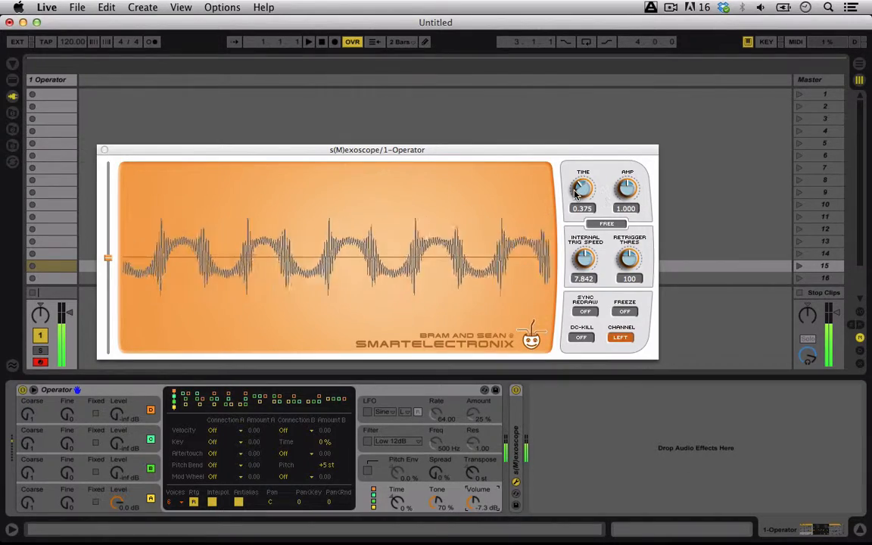
Raise s(M)exoscope's AMP knob to 1.412 to enlarge the waveform vertically
{"action": "left_click_drag", "start_coordinate": [627, 188], "coordinate": [627, 178]}
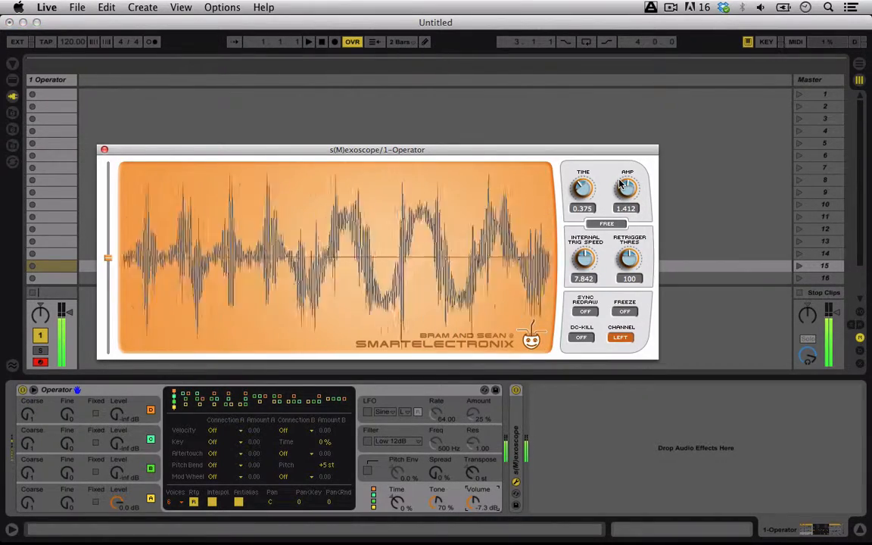